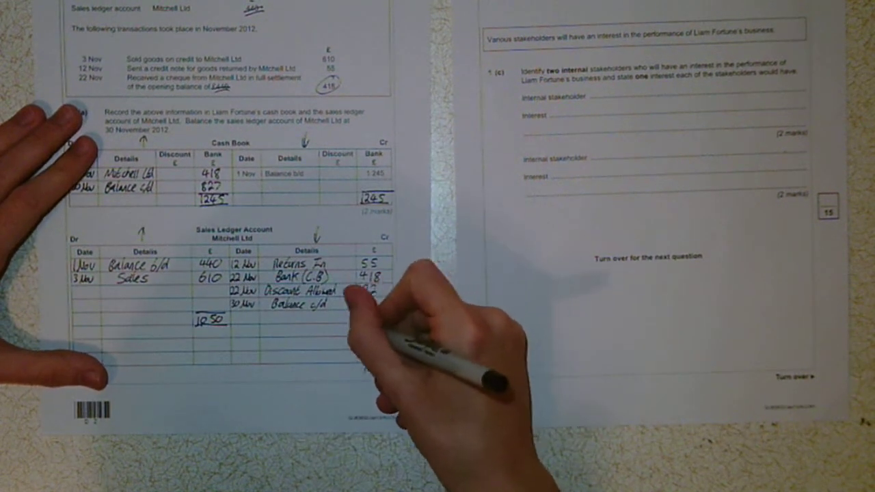
{"action": "type", "text": "1050"}
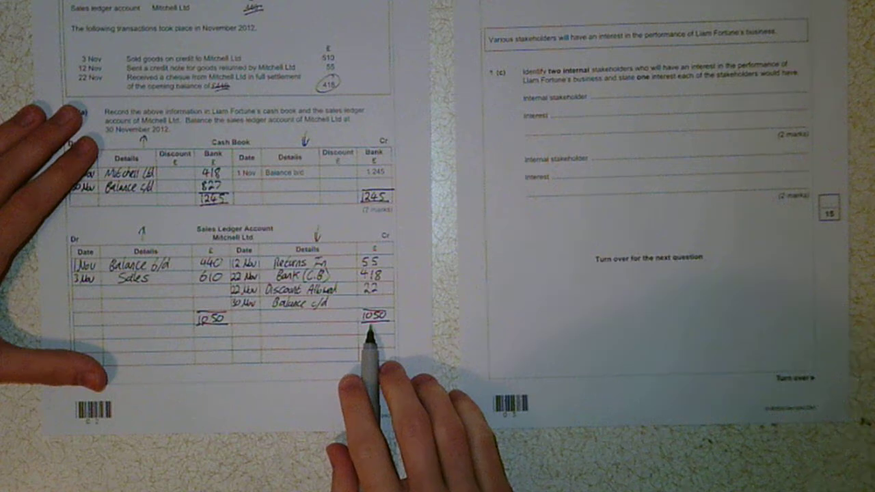